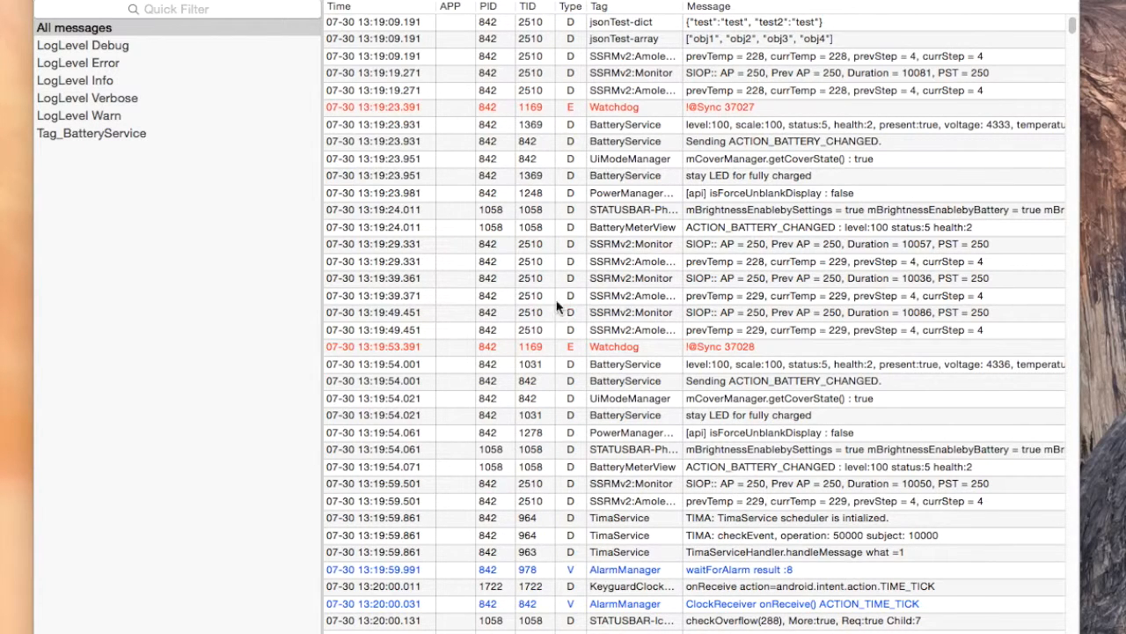
mouse_move(380, 528)
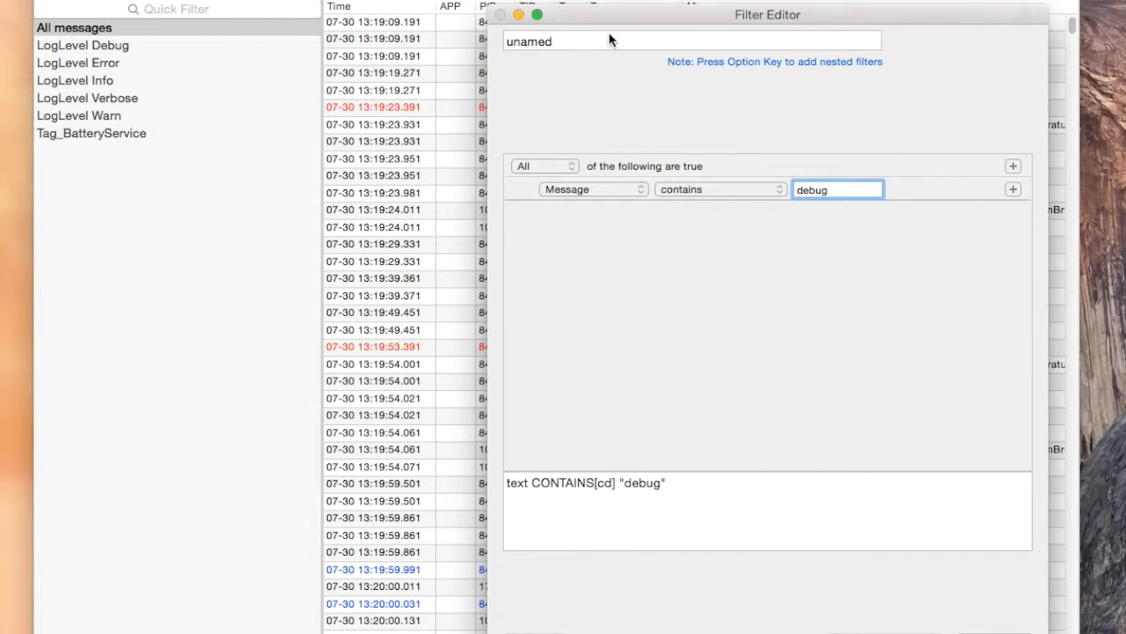
- Name the new filter 'AllJson' in the Filter Editor
type("All_")
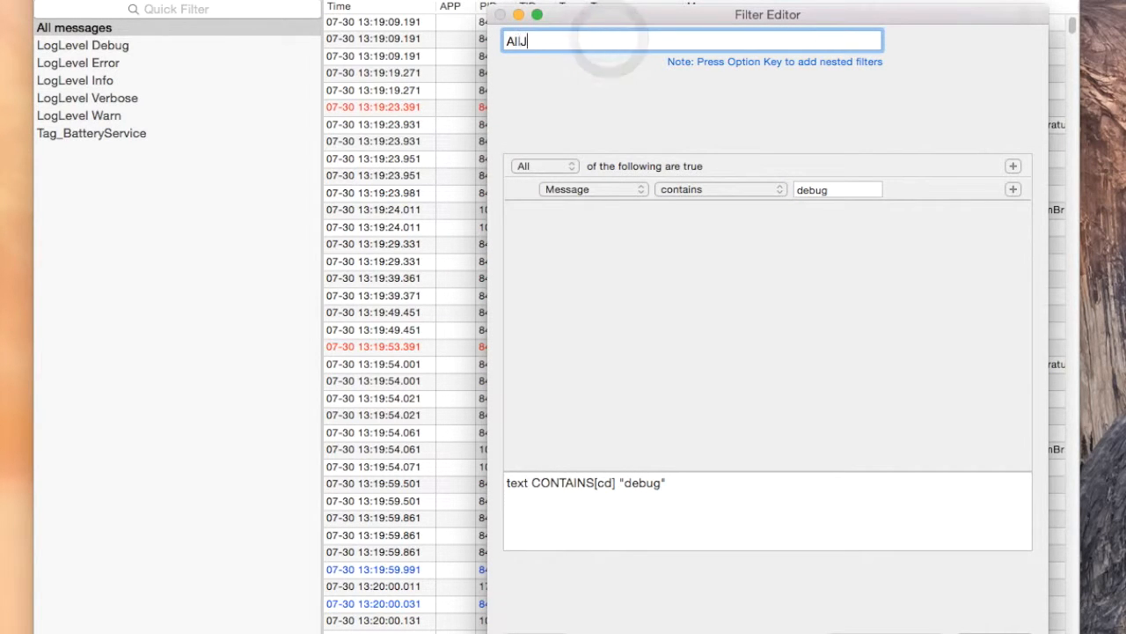
type("son")
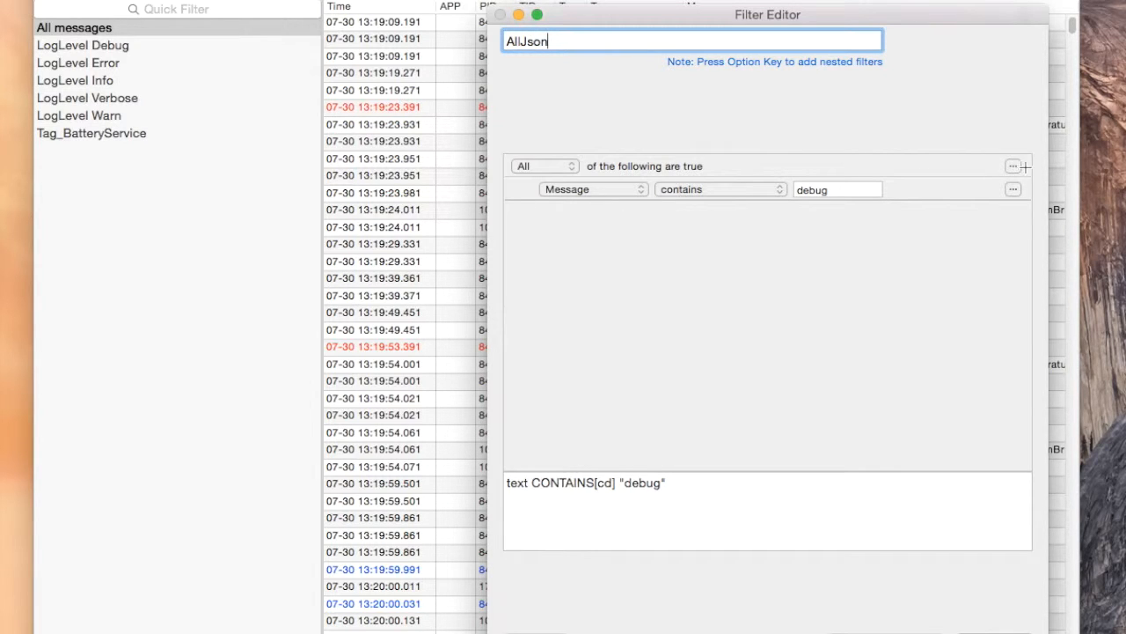
- Add two nested condition groups and set the whole filter to match Any
left_click(1013, 166)
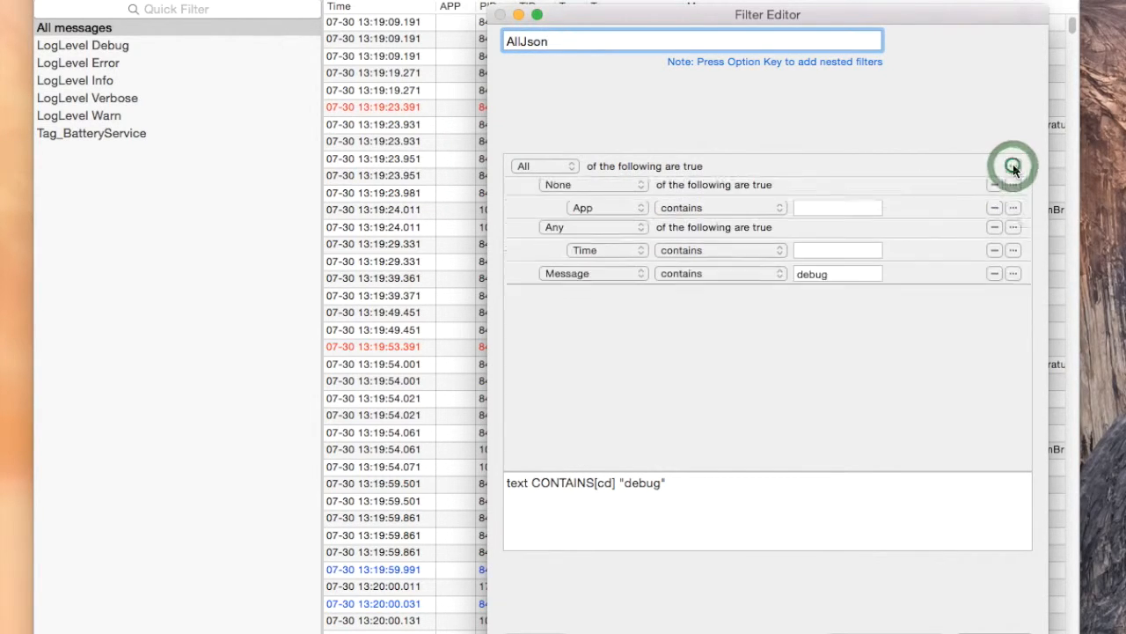
left_click(1012, 165)
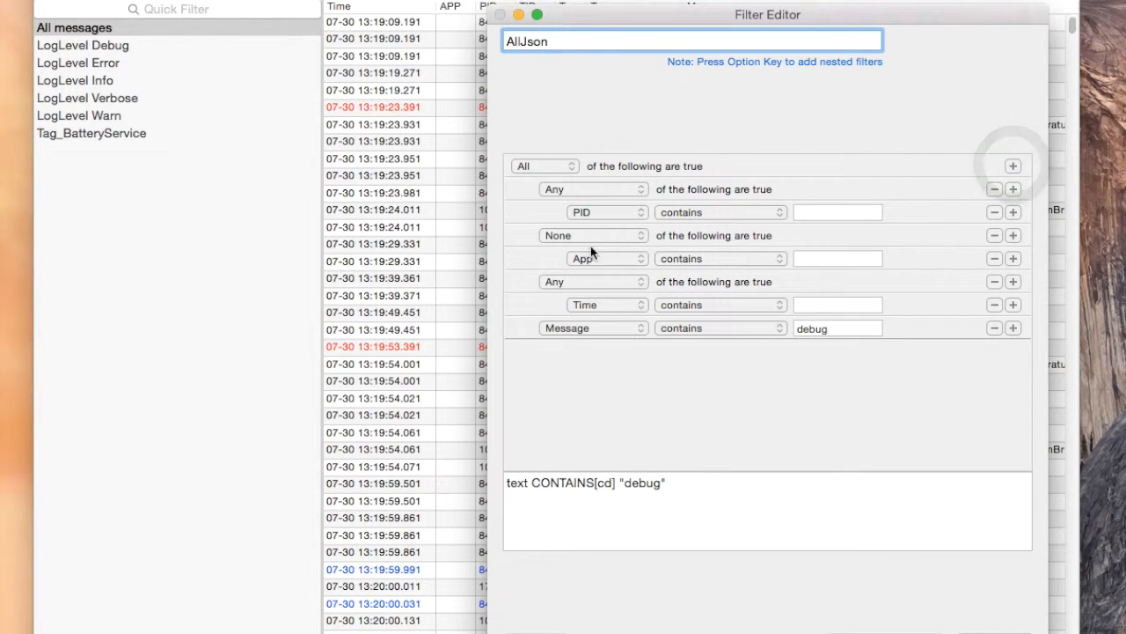
left_click(594, 188)
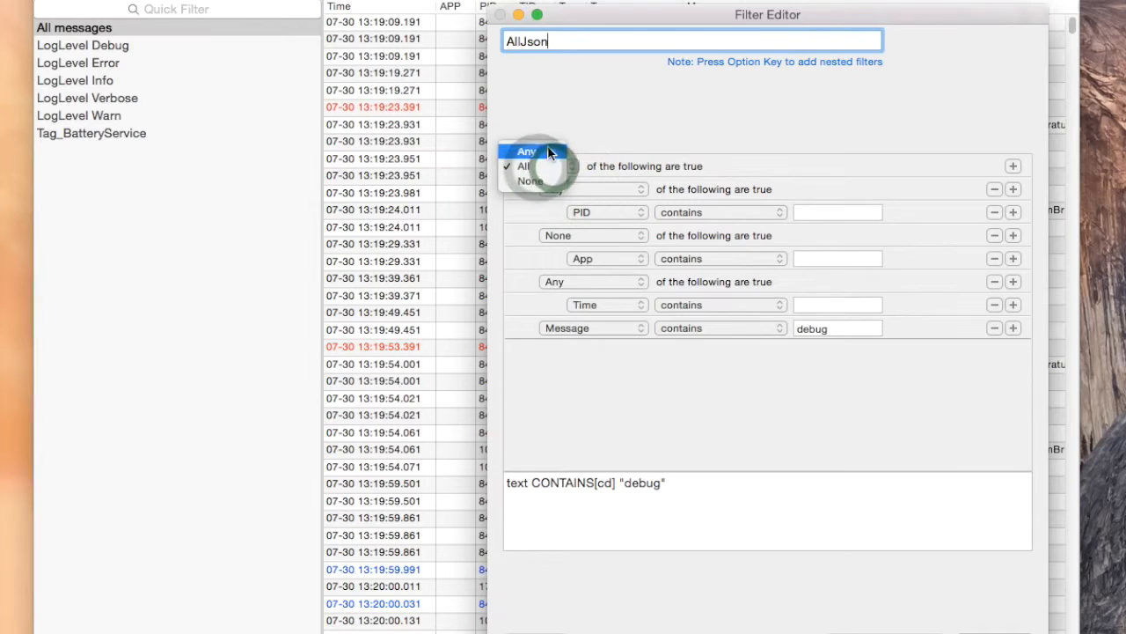
left_click(527, 150)
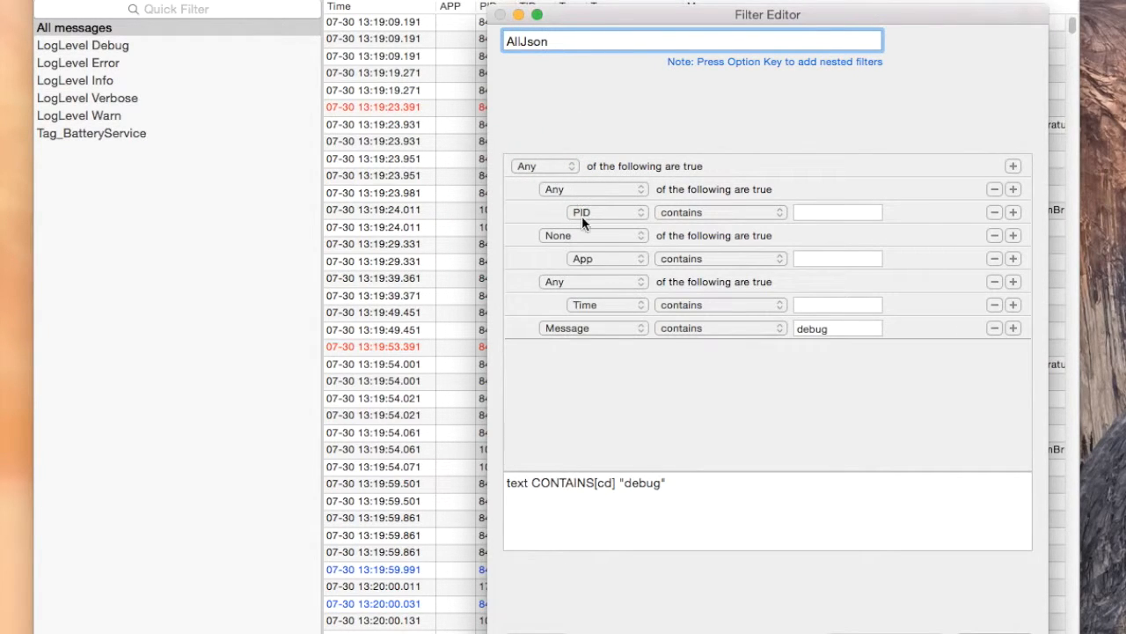
mouse_move(583, 244)
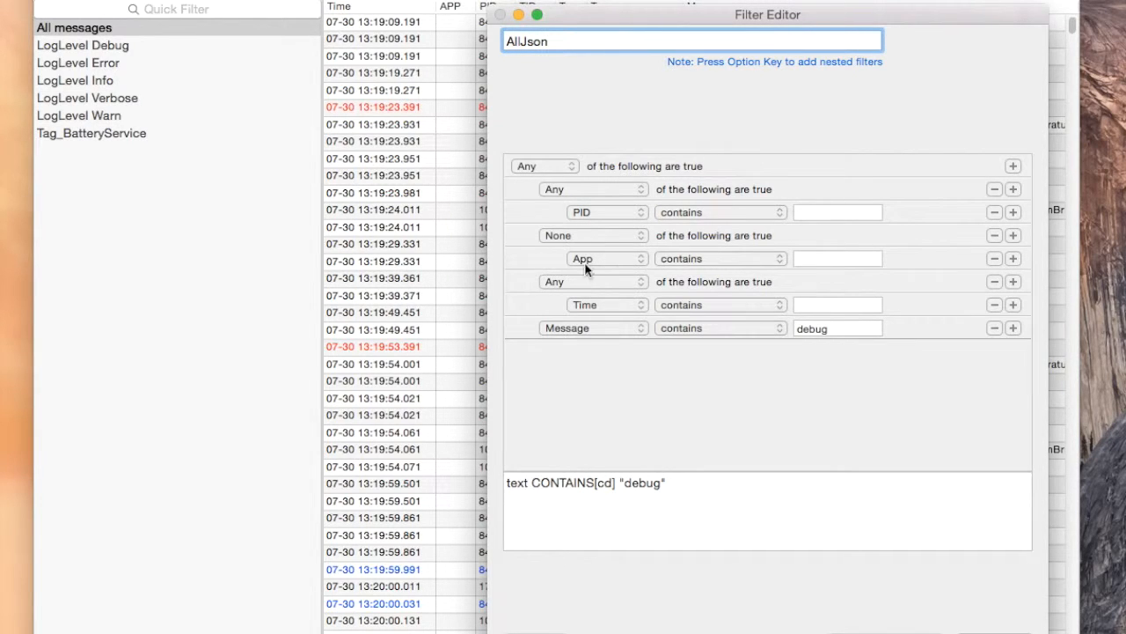
- Set both nested groups to require All of their conditions
left_click(594, 188)
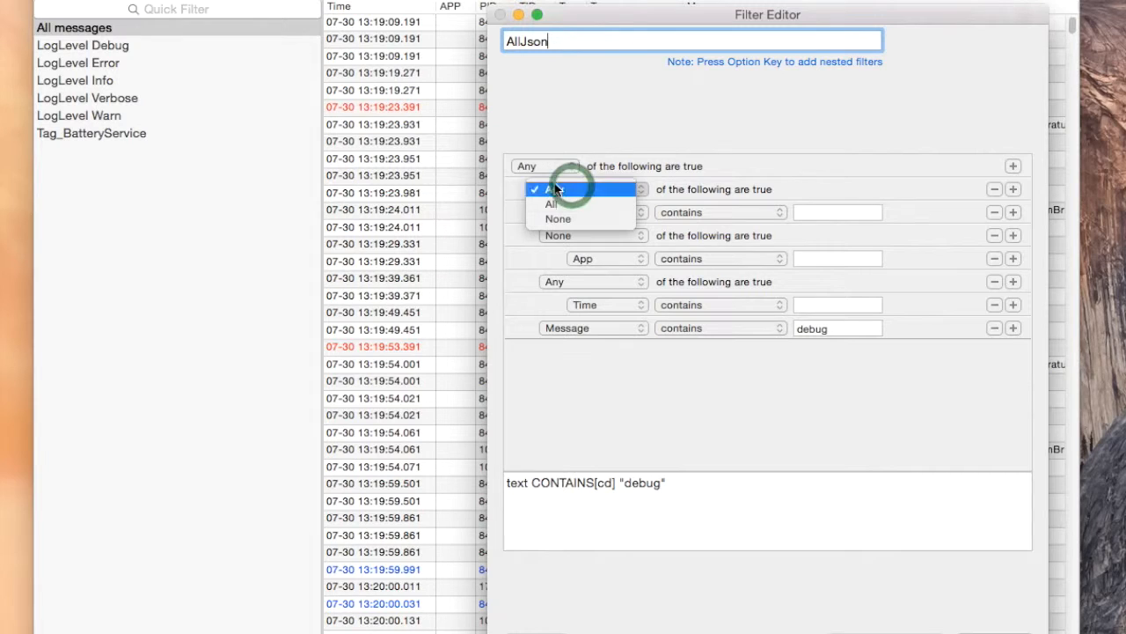
left_click(551, 203)
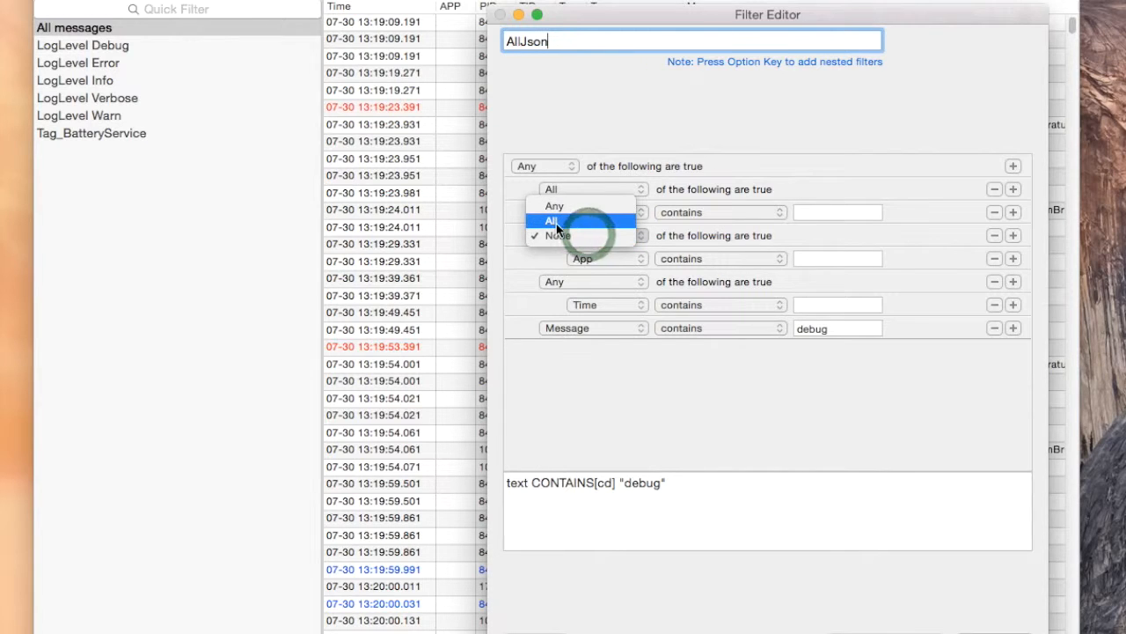
left_click(551, 220)
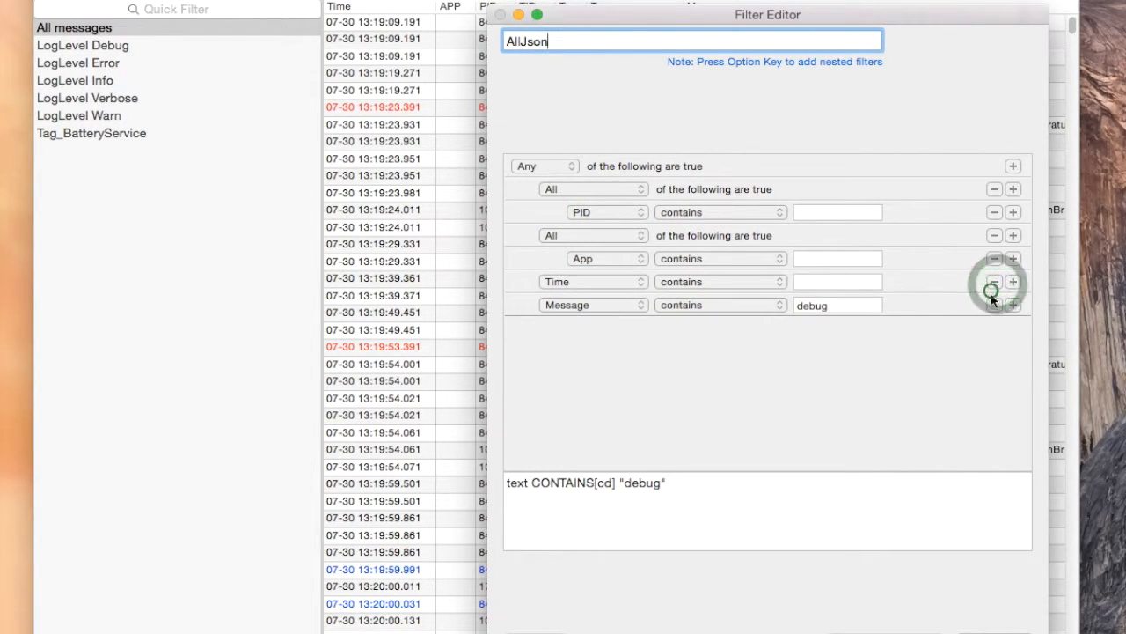
- Set the first group's conditions to Message contains {, }, comma and ", removing extra rows
left_click(994, 282)
type("{")
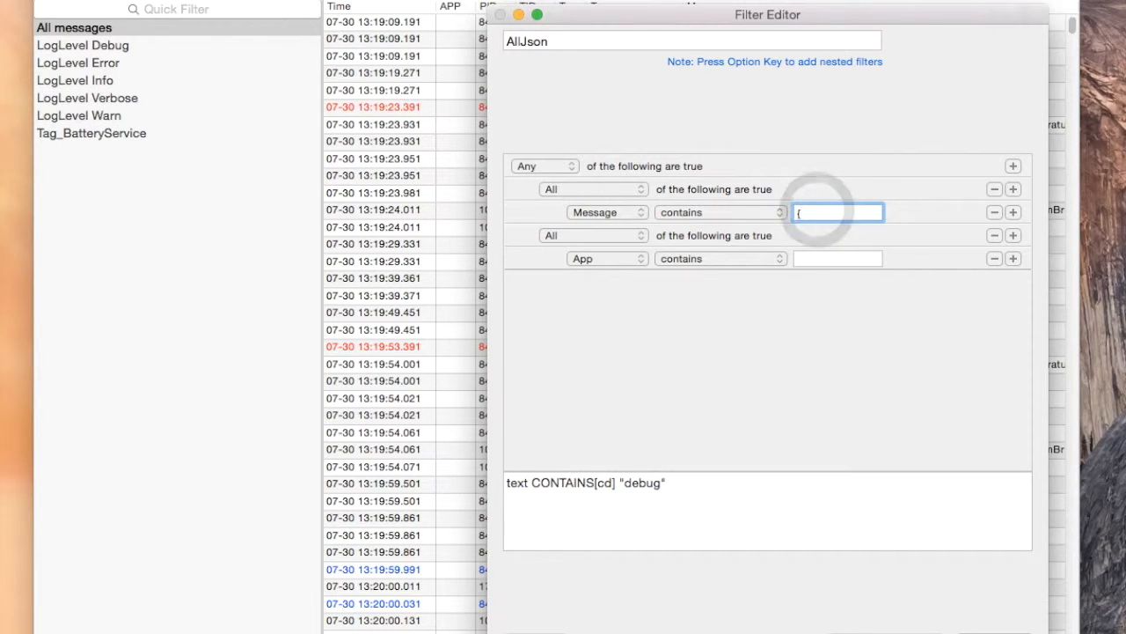
left_click(1013, 212)
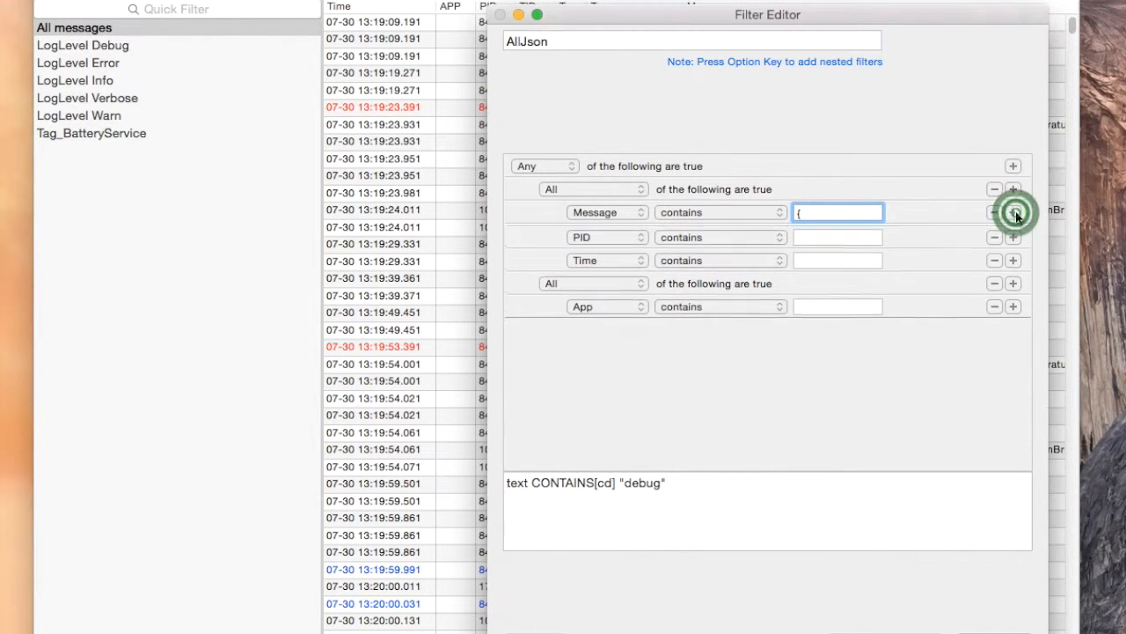
left_click(608, 213)
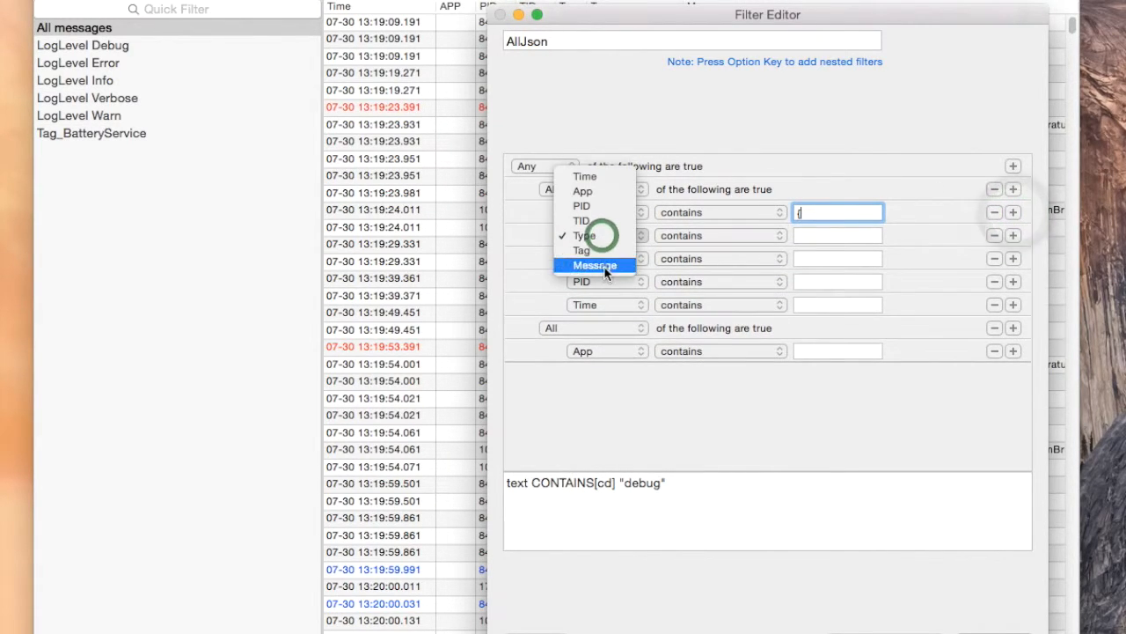
left_click(596, 265)
type("}")
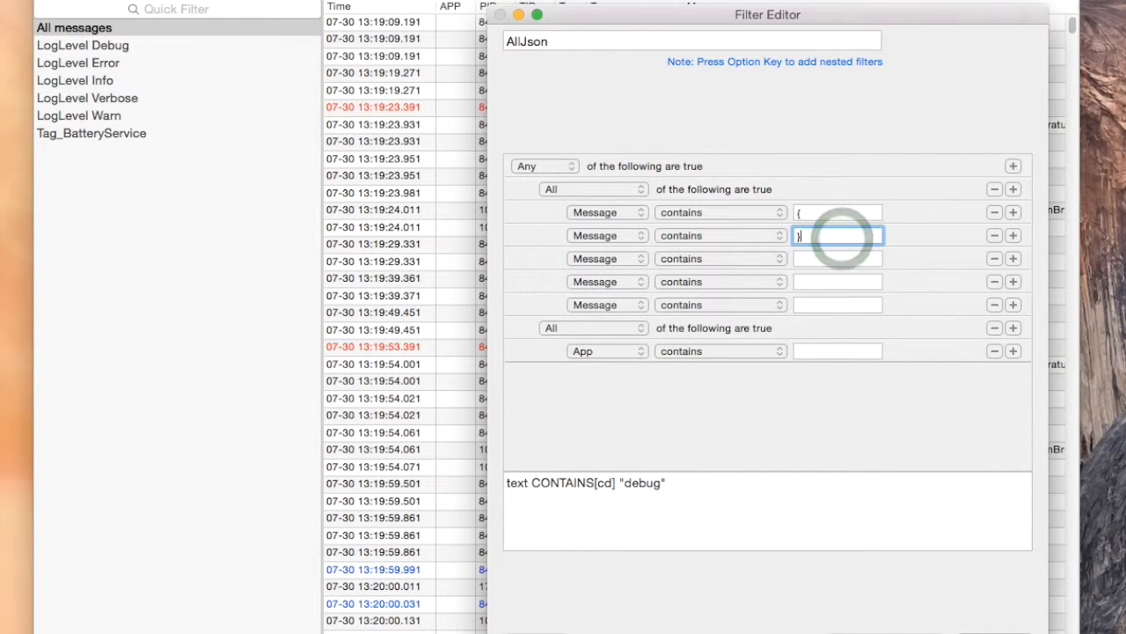
left_click(837, 258)
type("\"")
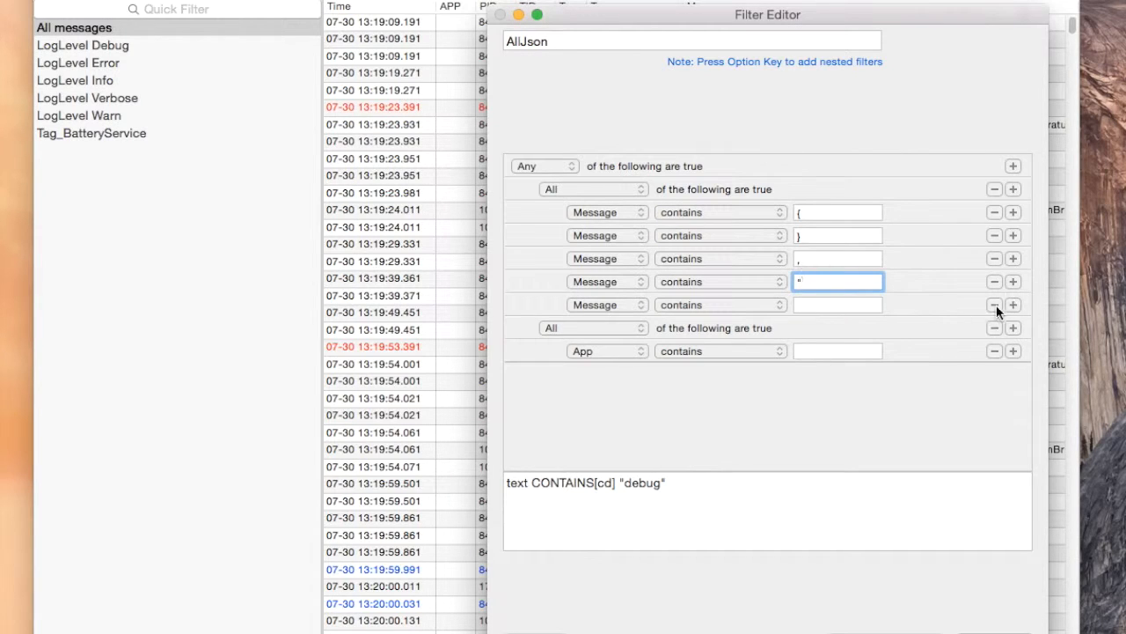
left_click(995, 304)
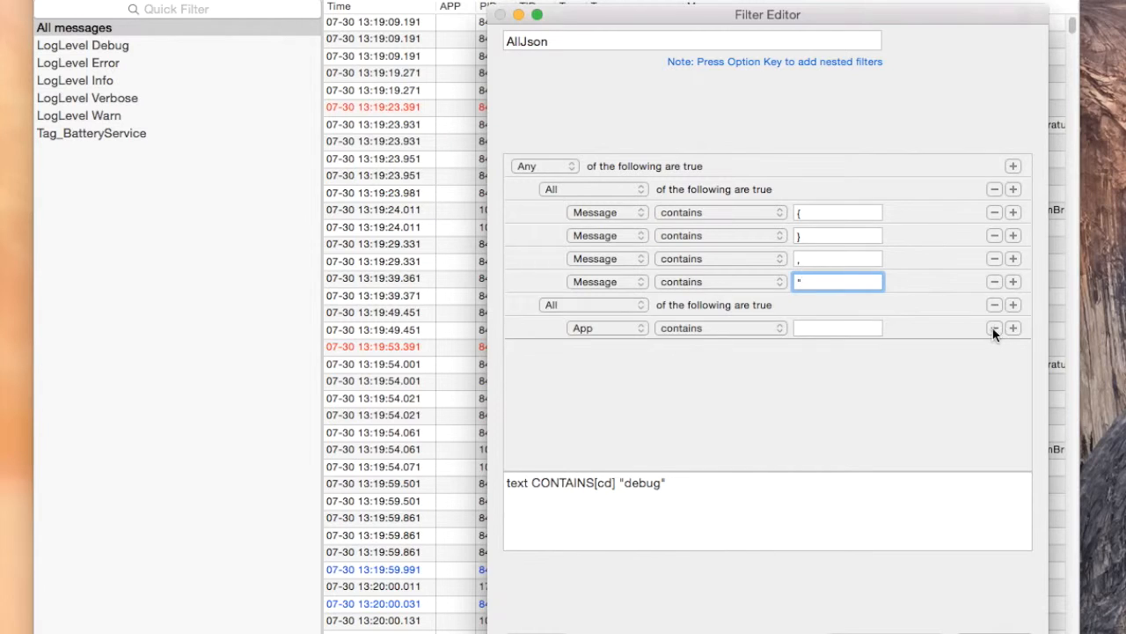
- Replace the second group's App condition with [ and ] message conditions, then save
left_click(995, 328)
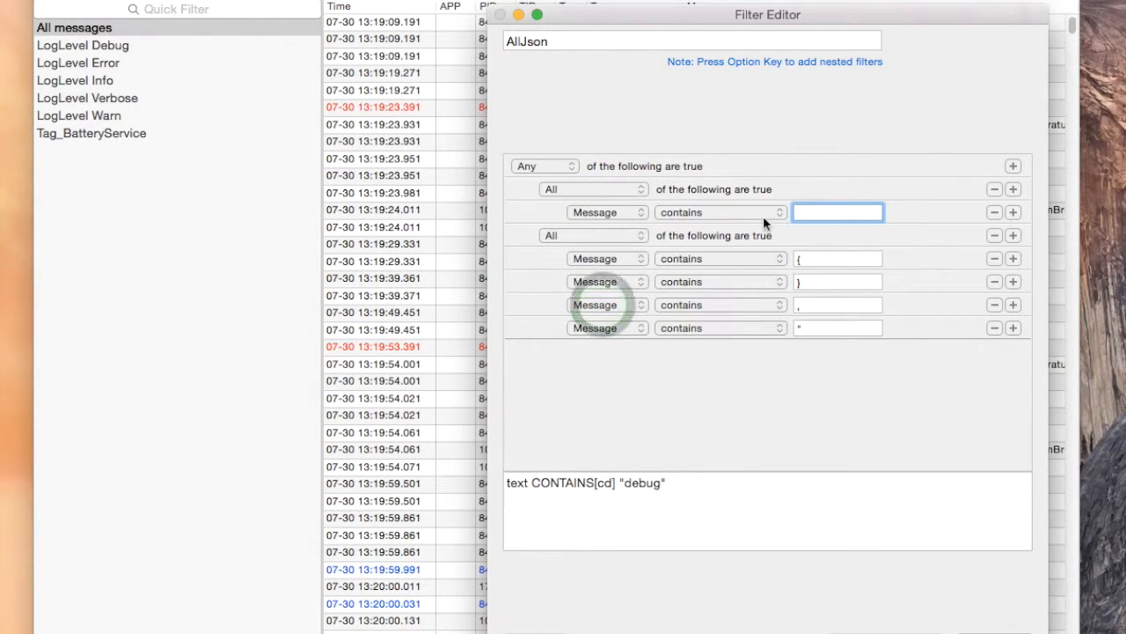
left_click(1013, 212)
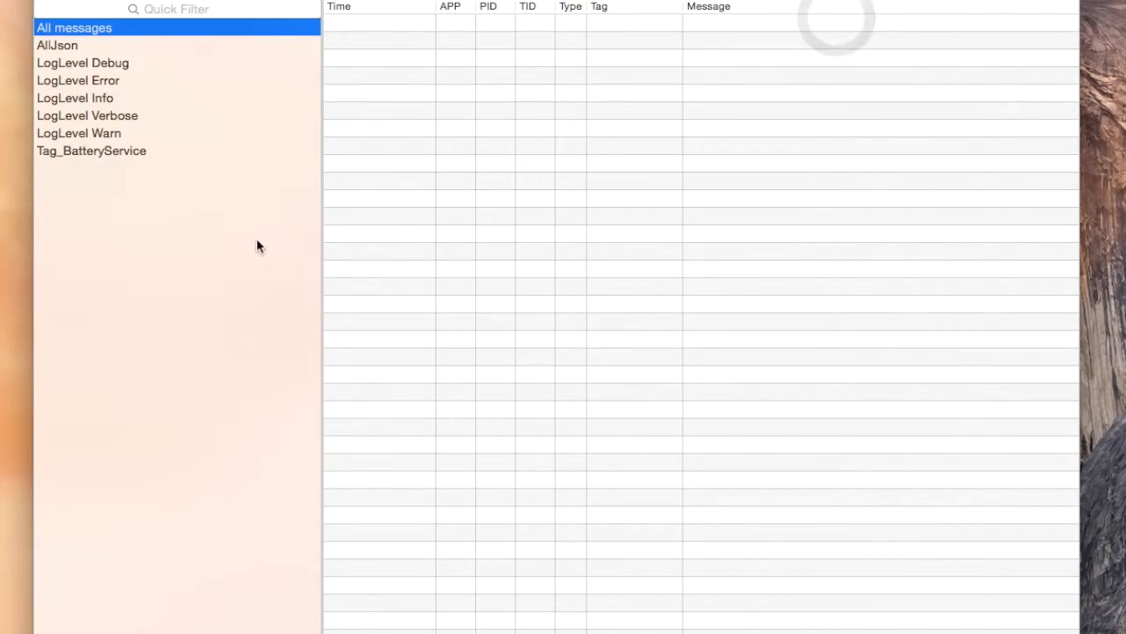
- Apply AllJson, view a Parcel error message's details, and reopen AllJson's conditions
left_click(57, 45)
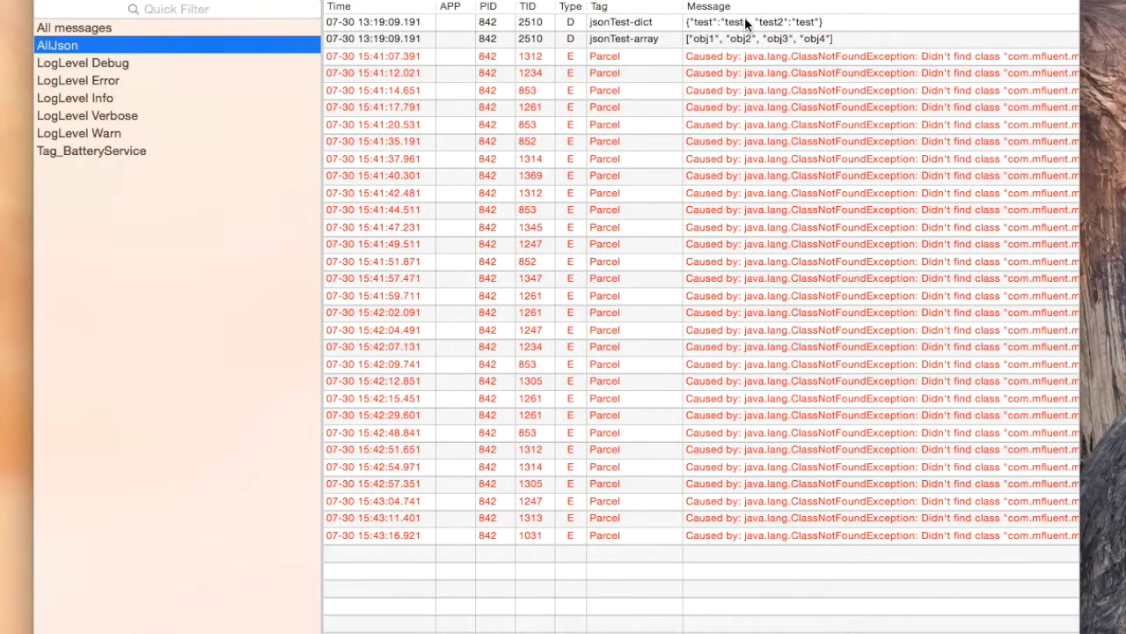
mouse_move(722, 419)
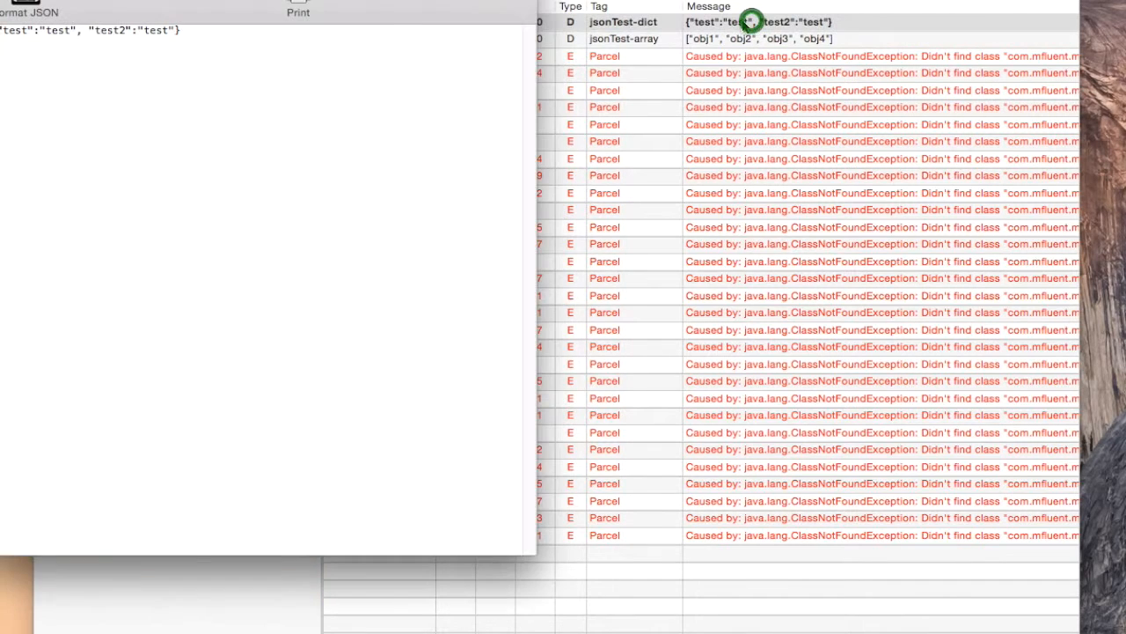
left_click(223, 19)
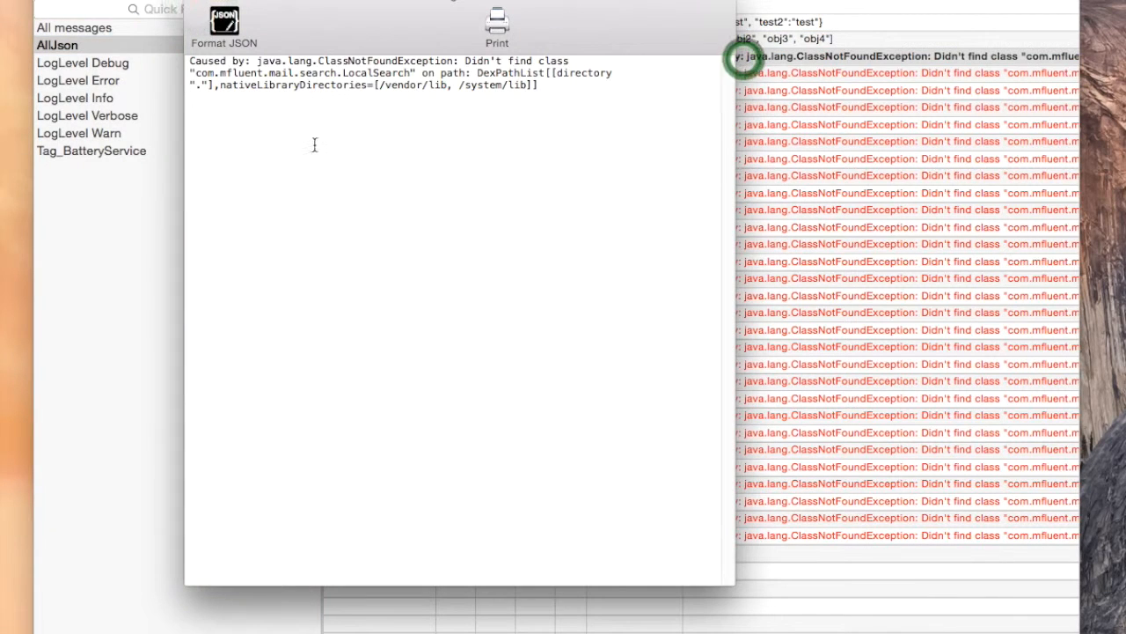
left_click(224, 26)
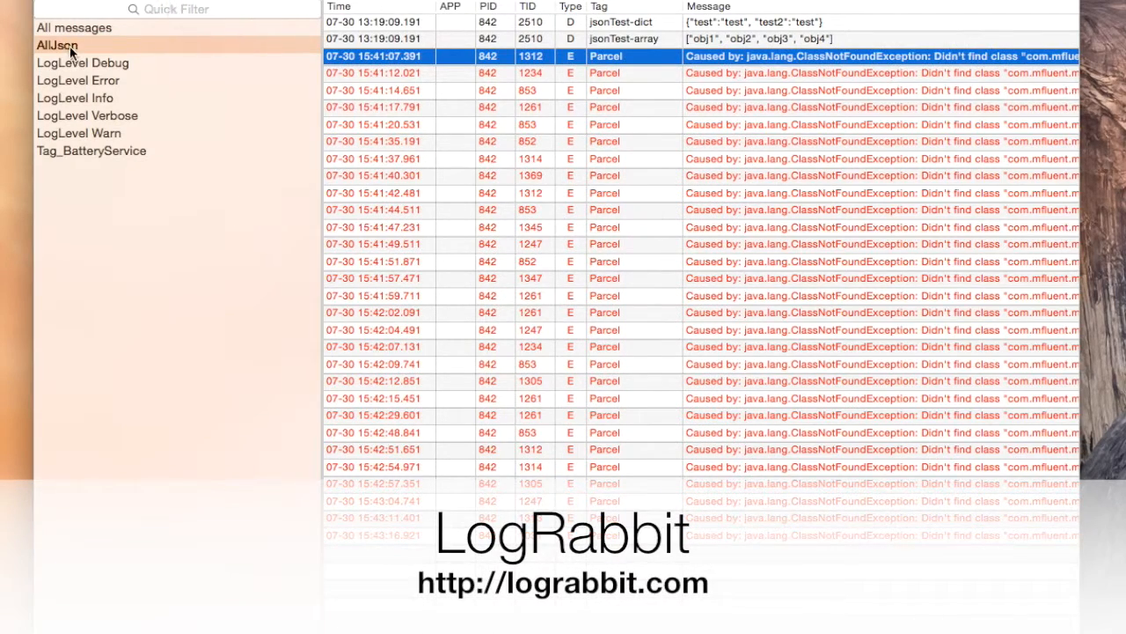
double_click(56, 45)
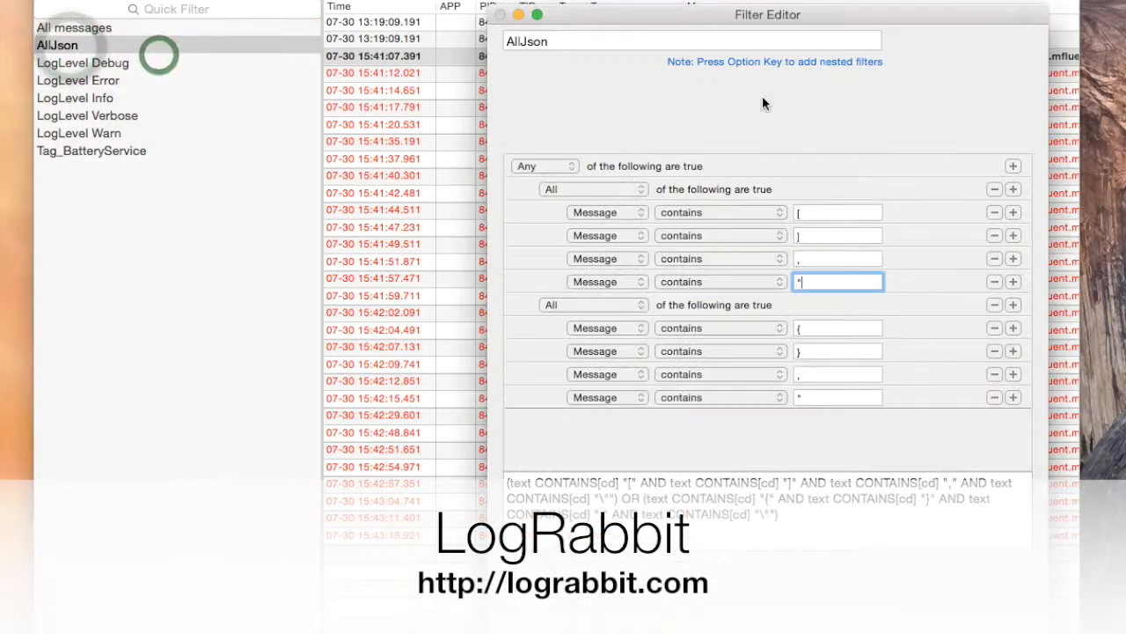